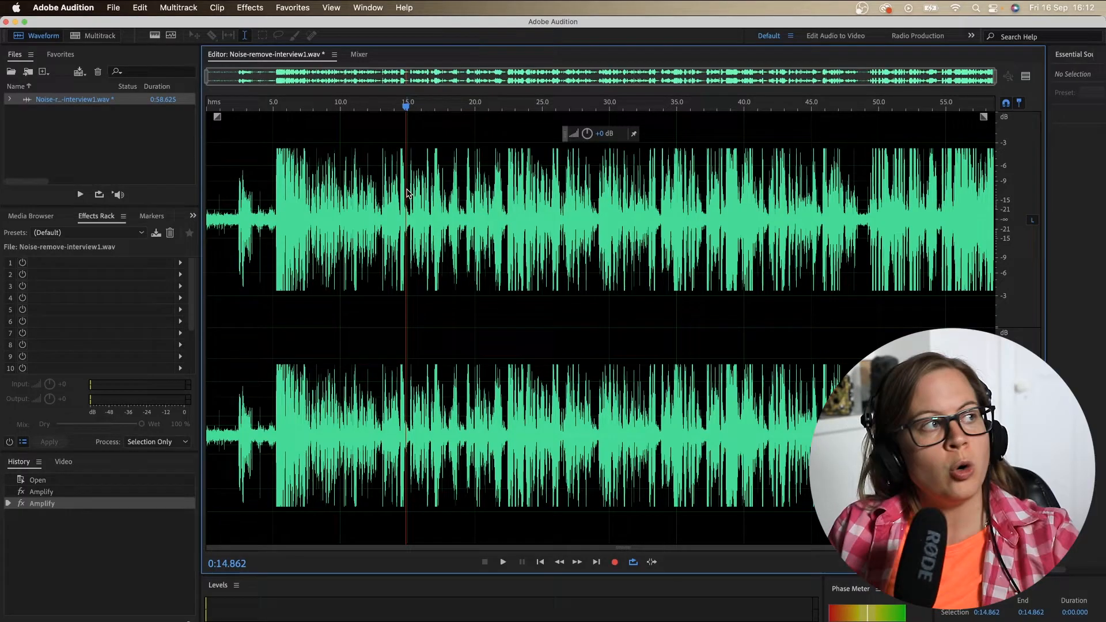
Step: Click in the waveform near the start of the interview to begin marking the room tone
{"action": "left_click", "coordinate": [503, 562]}
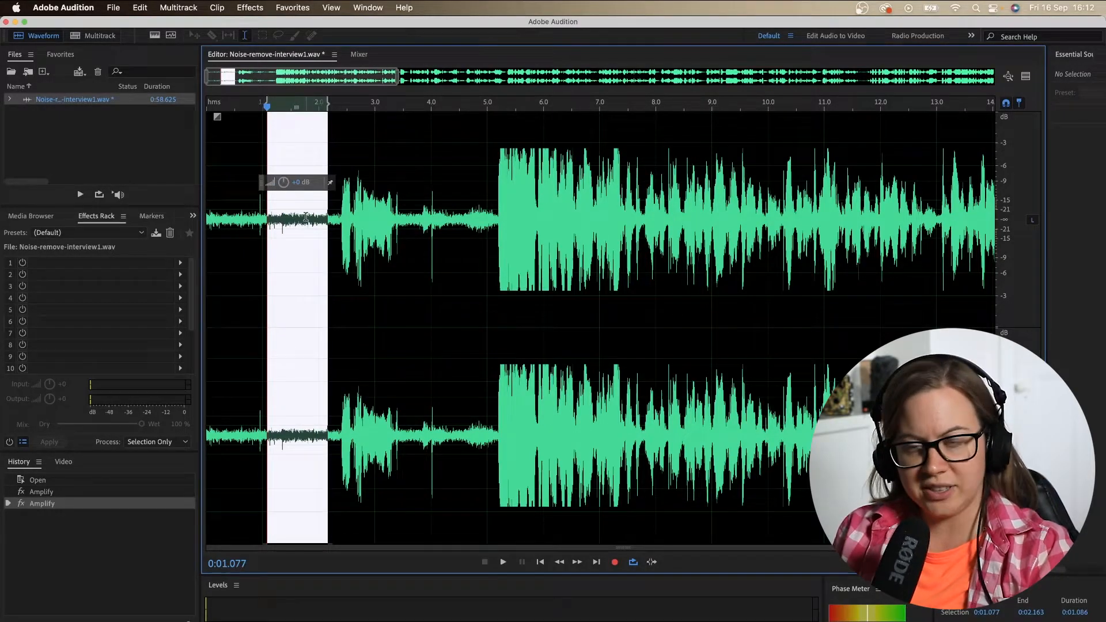
{"action": "left_click", "coordinate": [503, 562]}
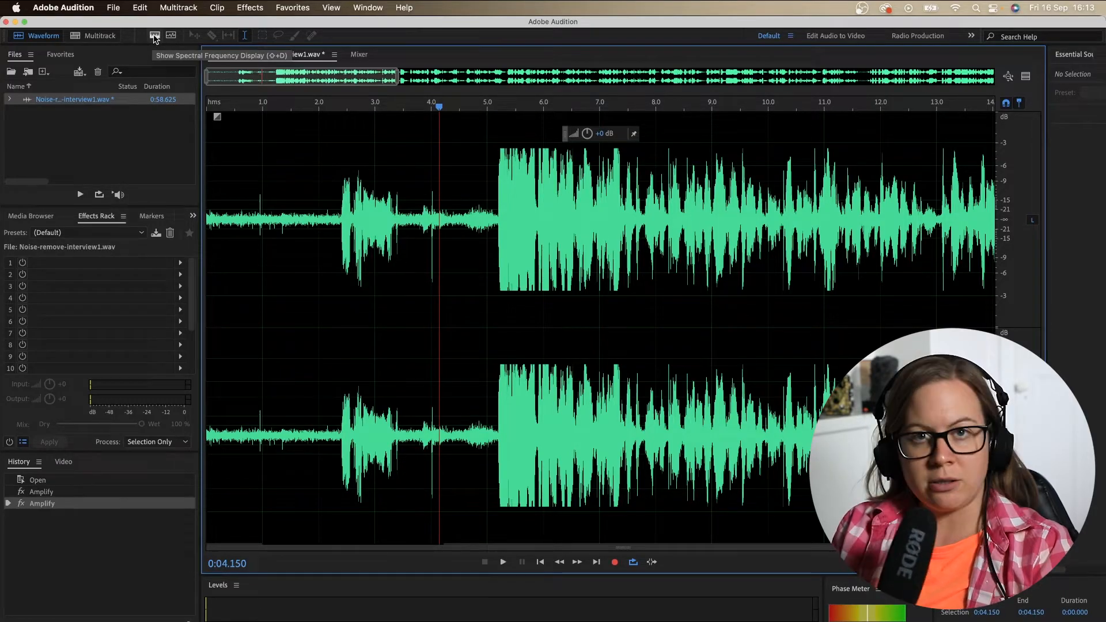
Step: Turn on the Spectral Frequency Display for the right-channel file
{"action": "left_click", "coordinate": [154, 35]}
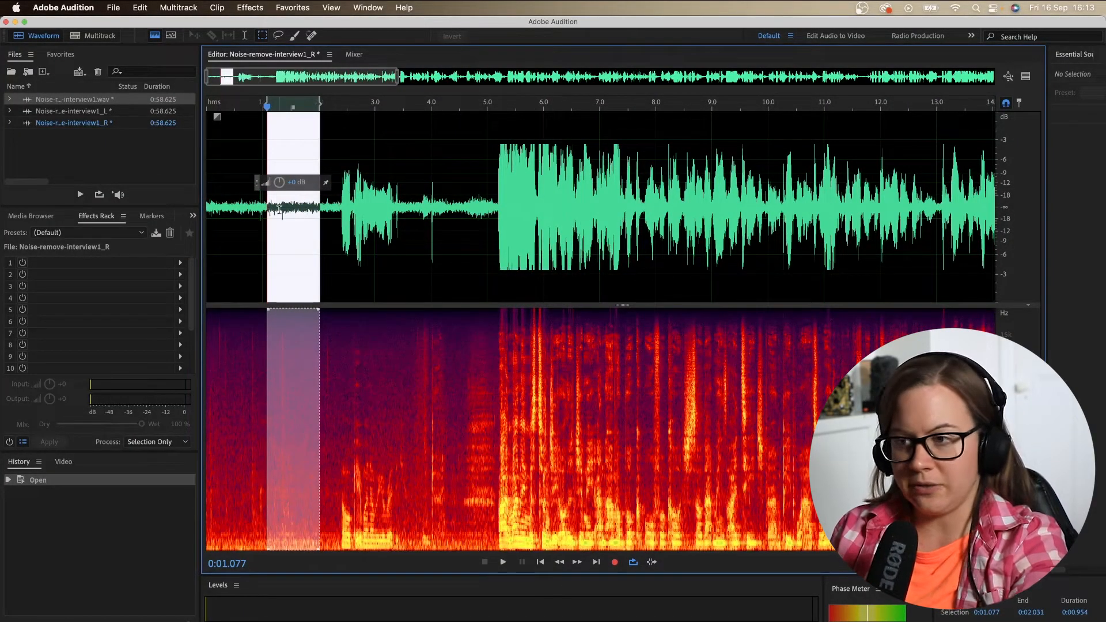
Step: Marquee-select the lowest frequencies of the opening room tone in the spectral display
{"action": "left_click", "coordinate": [502, 562]}
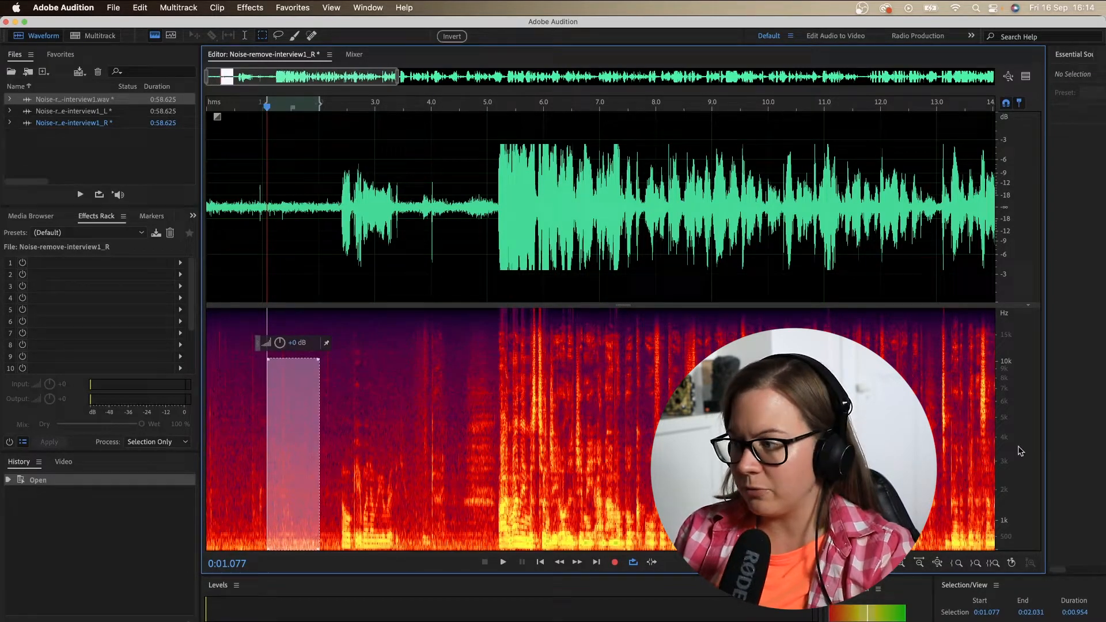
{"action": "mouse_move", "coordinate": [289, 403]}
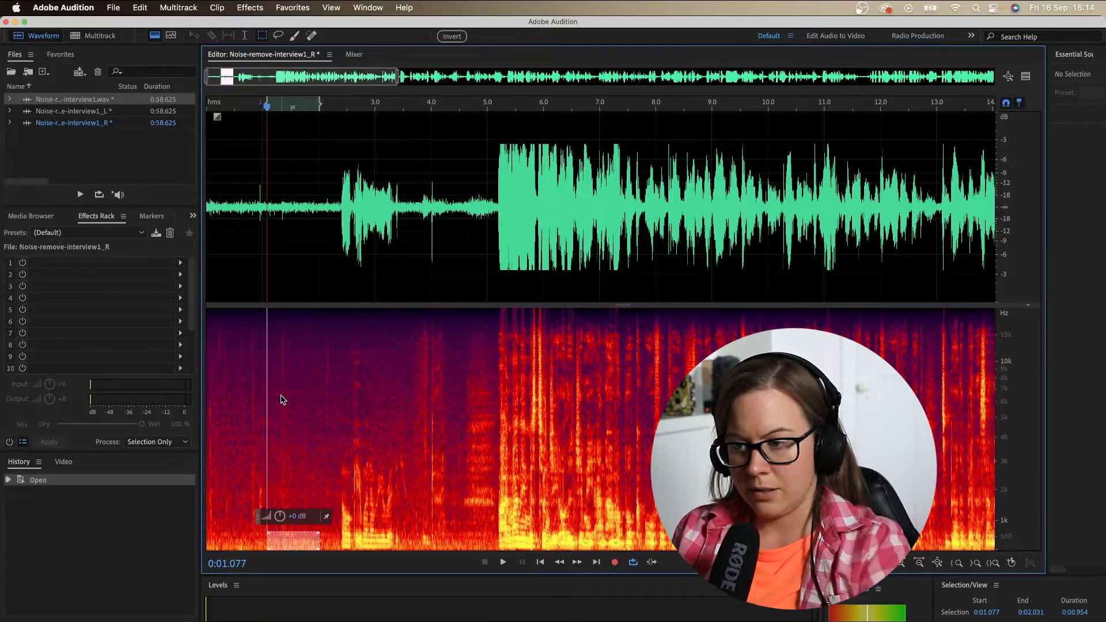
{"action": "left_click_drag", "start_coordinate": [268, 318], "coordinate": [325, 406]}
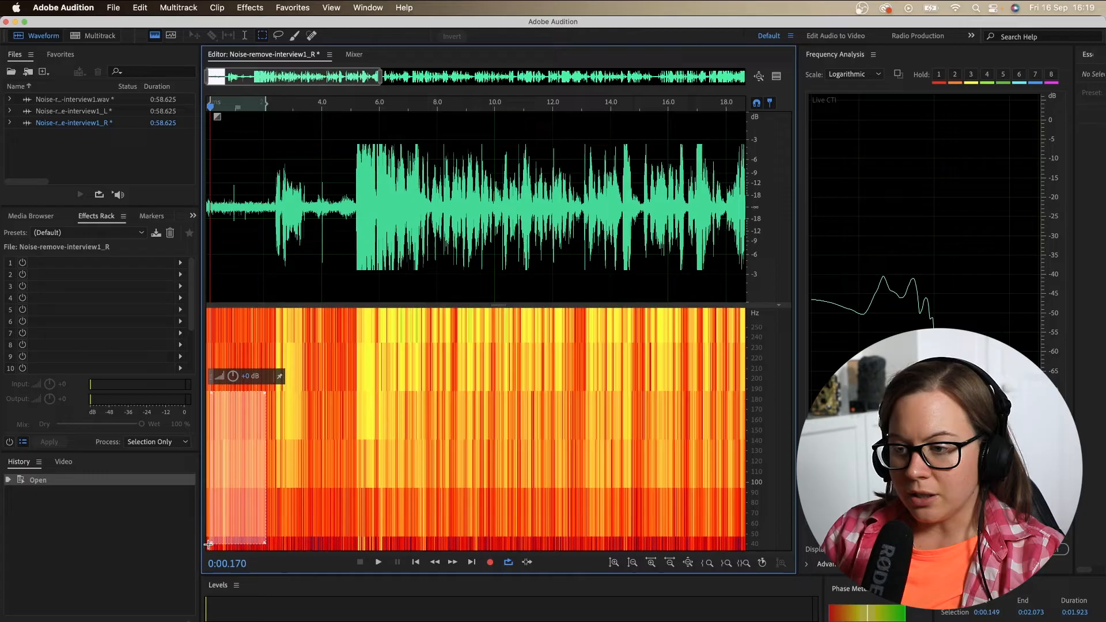
Step: Capture the selected room tone as a noise print and open the Effects menu
{"action": "left_click", "coordinate": [451, 36]}
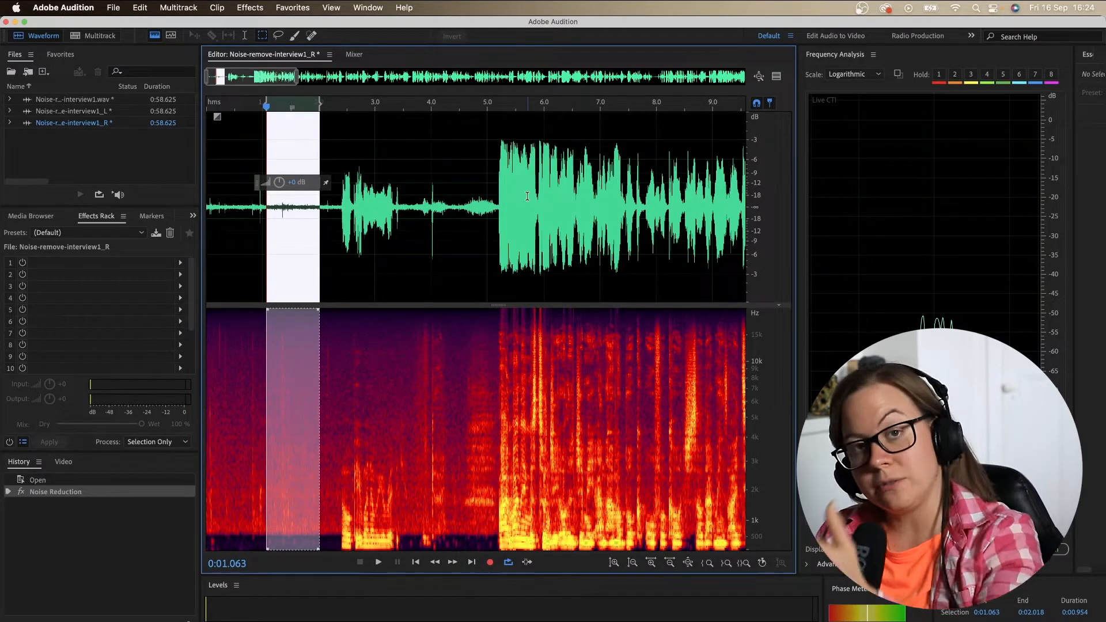
{"action": "right_click", "coordinate": [526, 196]}
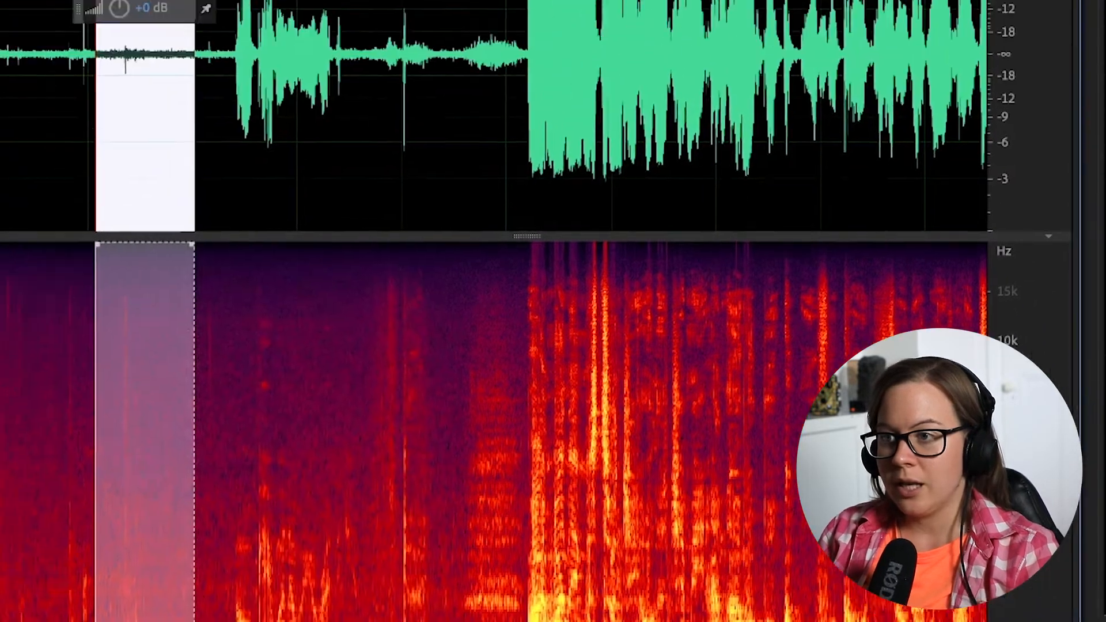
{"action": "left_click", "coordinate": [288, 11]}
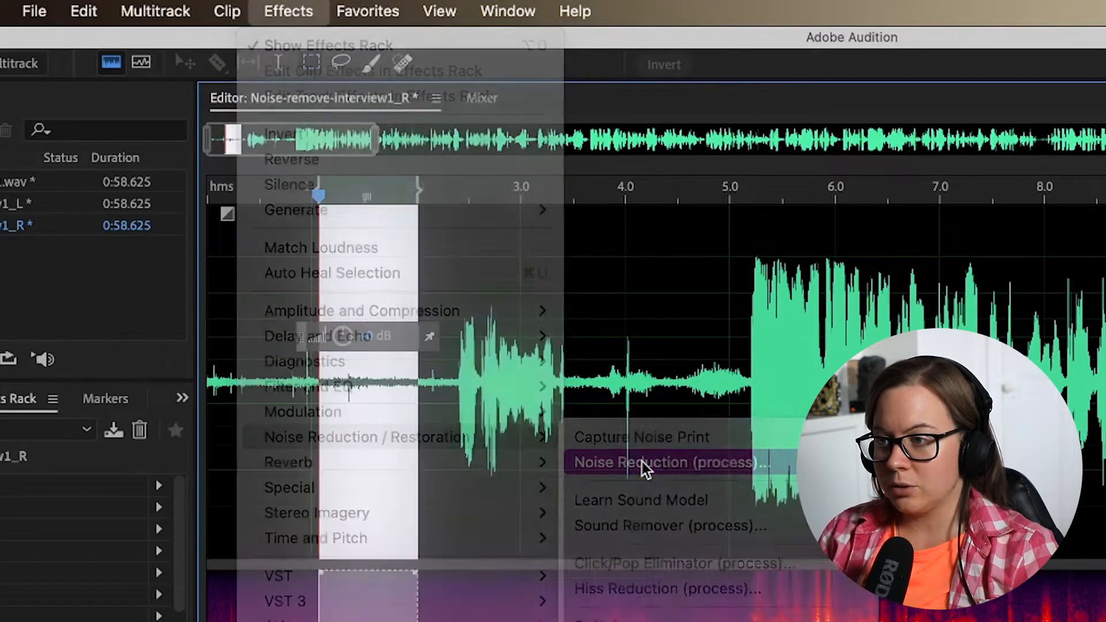
Step: Open Noise Reduction, select the entire file, and preview the noise-reduced audio
{"action": "left_click", "coordinate": [663, 462]}
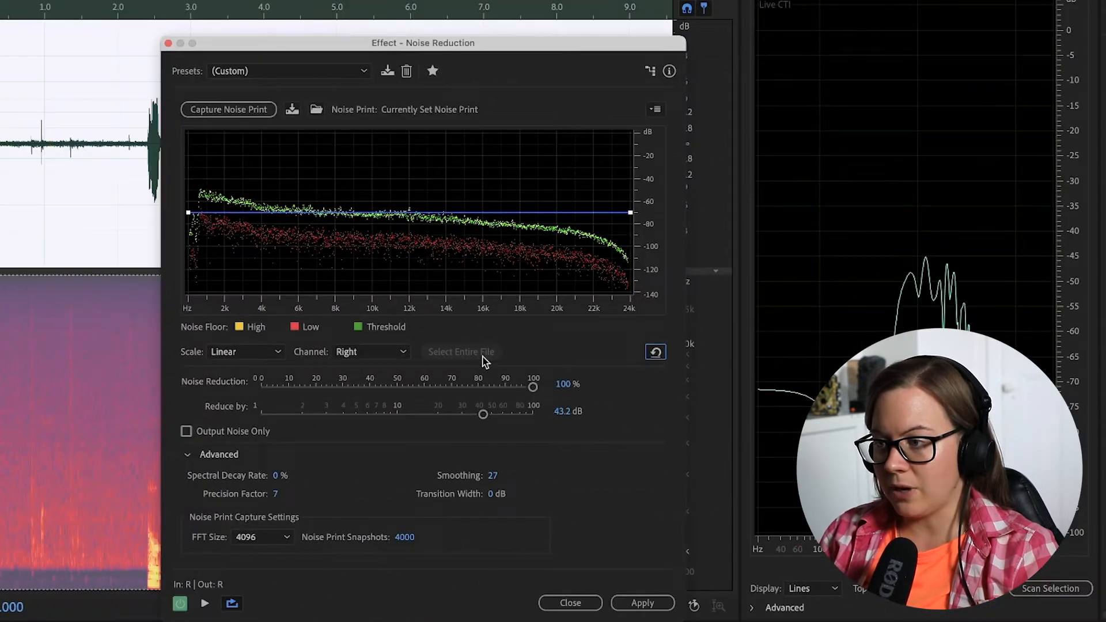
{"action": "left_click", "coordinate": [205, 603]}
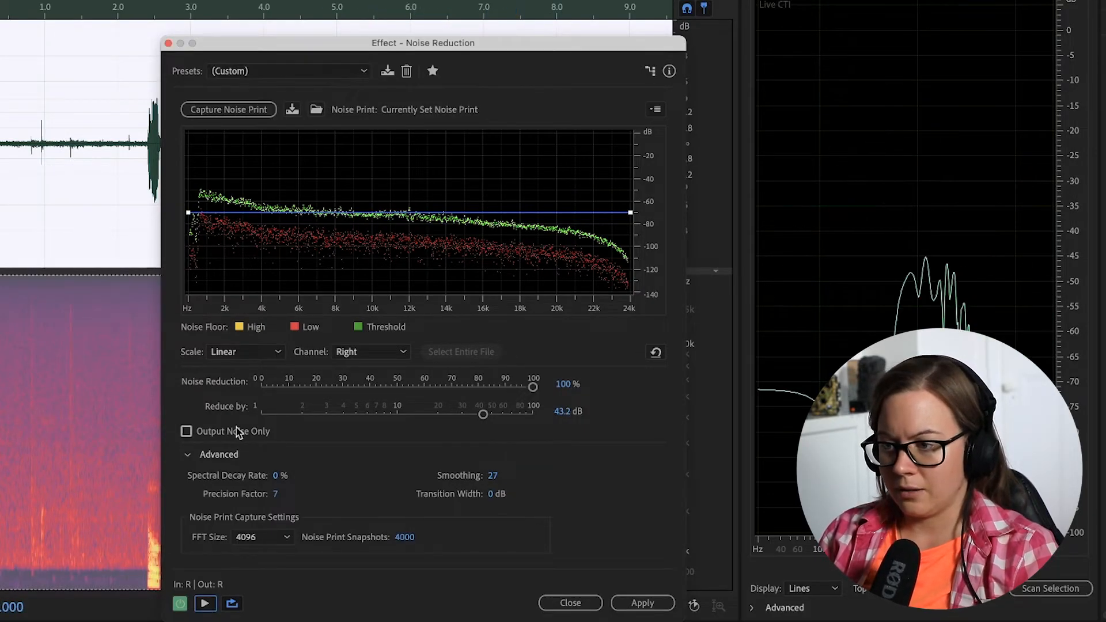
{"action": "left_click", "coordinate": [187, 431]}
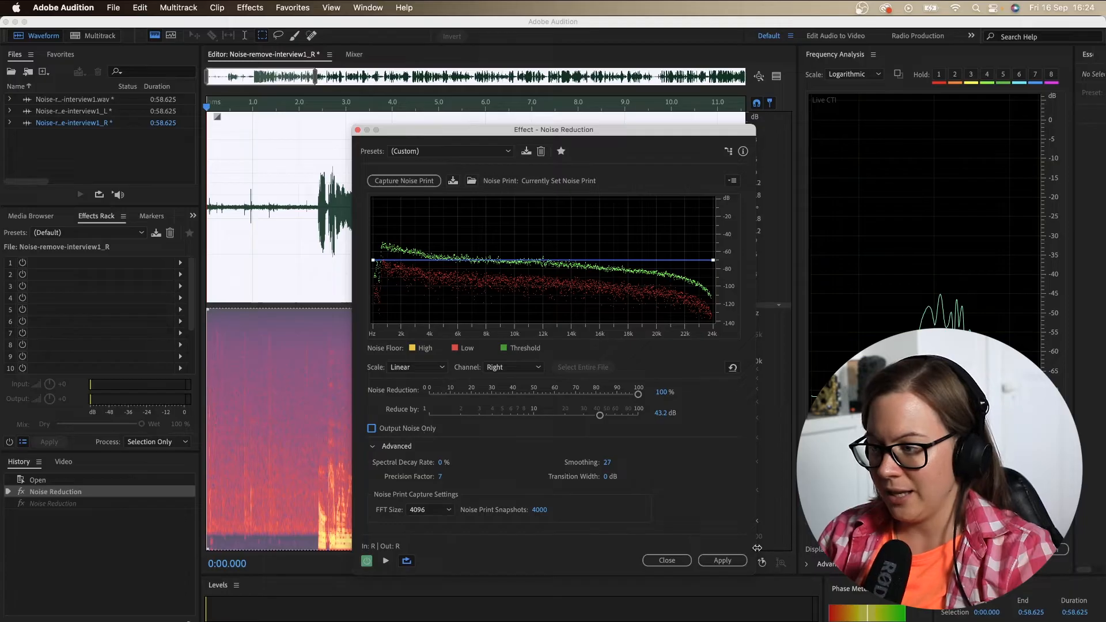
Step: Apply the Noise Reduction effect across the whole right-channel file
{"action": "left_click", "coordinate": [722, 560]}
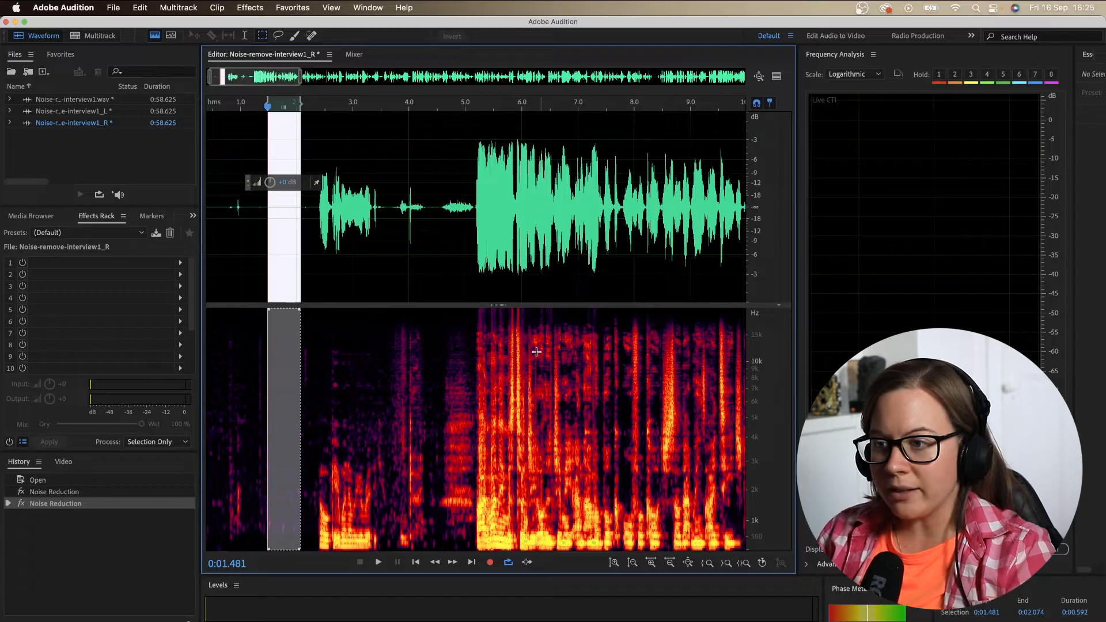
{"action": "left_click", "coordinate": [378, 562]}
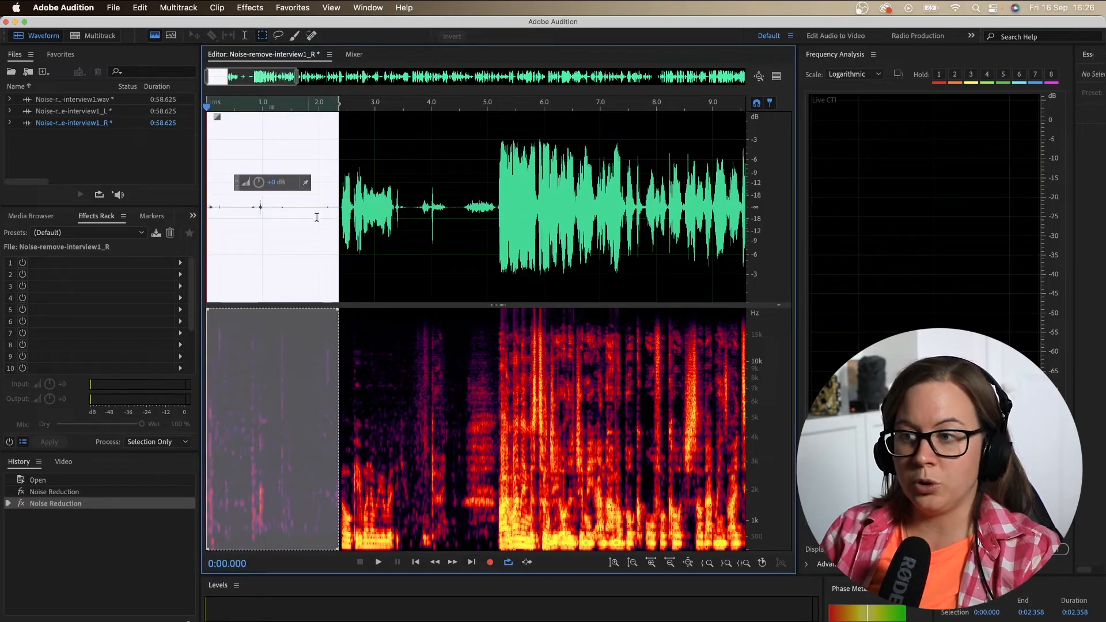
{"action": "mouse_move", "coordinate": [485, 195]}
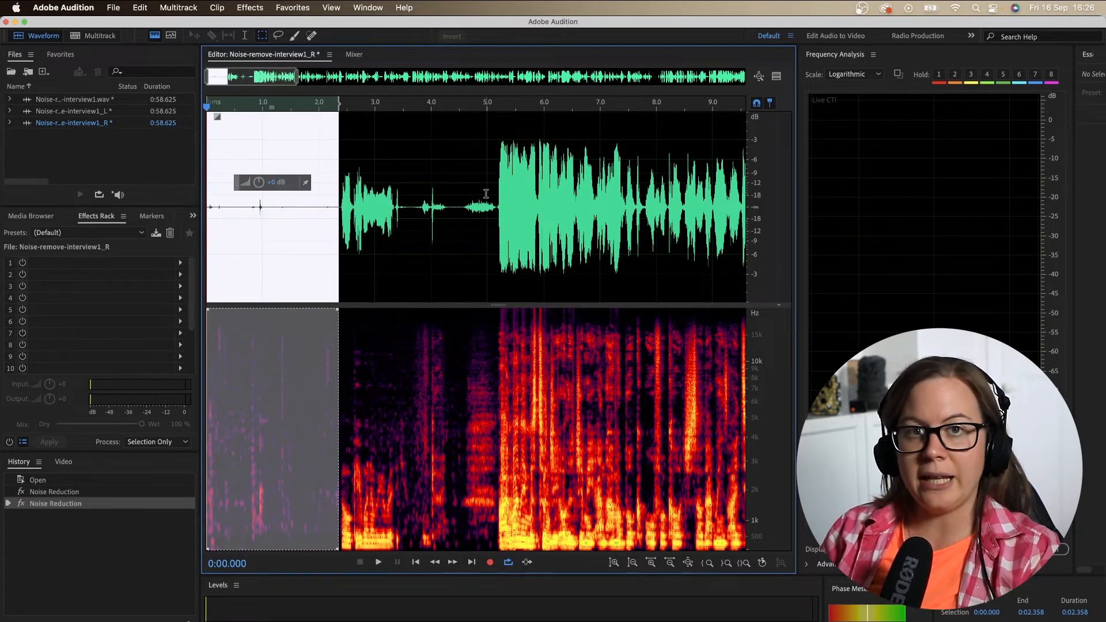